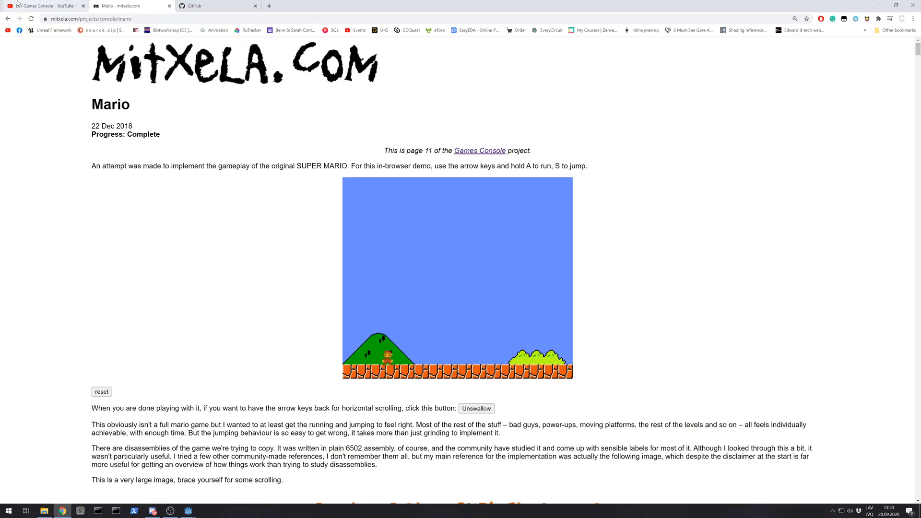
Step: Switch to mitxela's DIY Games Console video with its oscilloscope Mario footage
{"action": "left_click", "coordinate": [45, 6]}
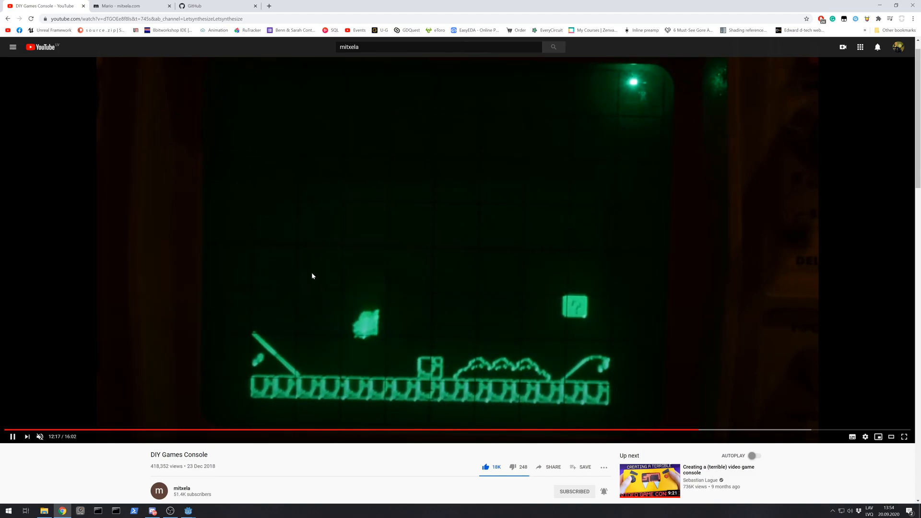
{"action": "mouse_move", "coordinate": [502, 280]}
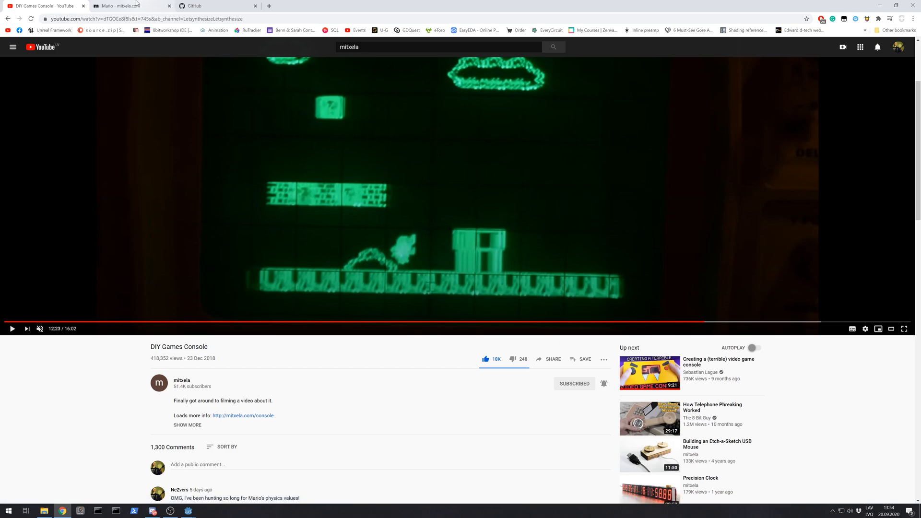
Step: On the mitxela Mario page, inspect the game canvas in DevTools and show the Sources panel
{"action": "left_click", "coordinate": [129, 5]}
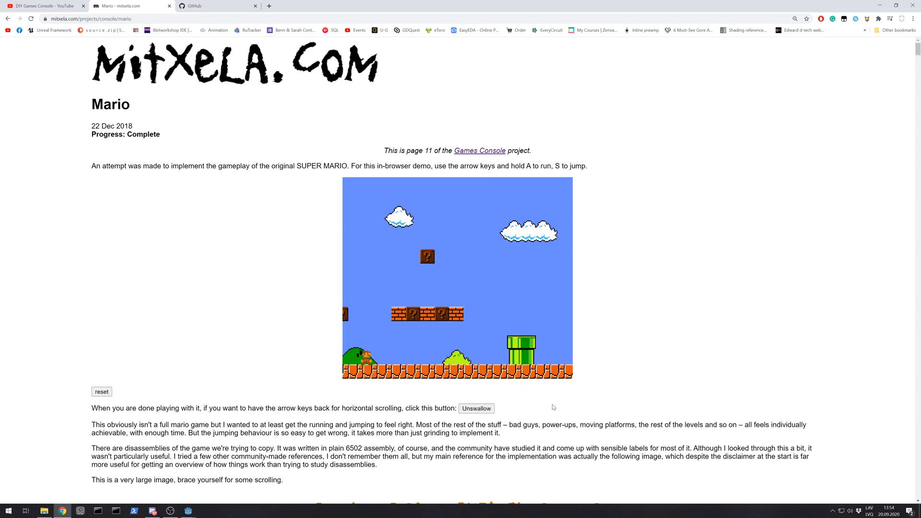
{"action": "key", "text": "F12"}
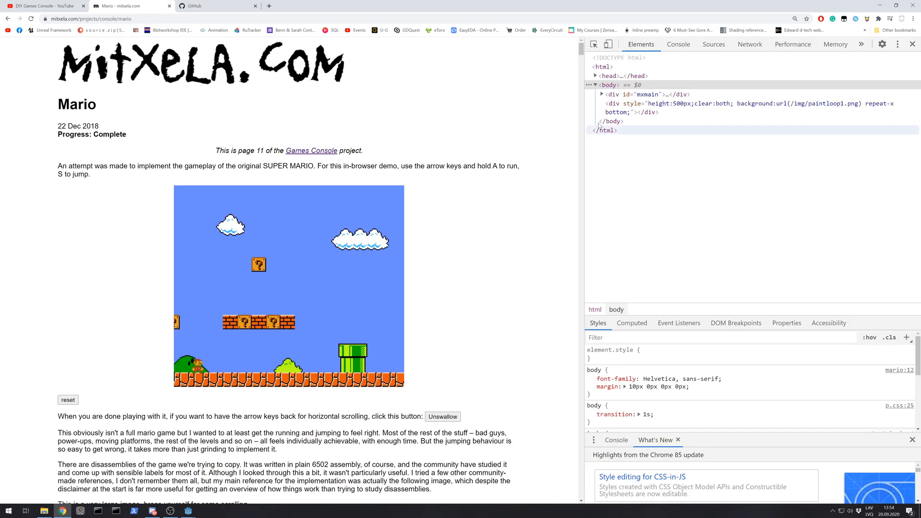
{"action": "left_click", "coordinate": [602, 94]}
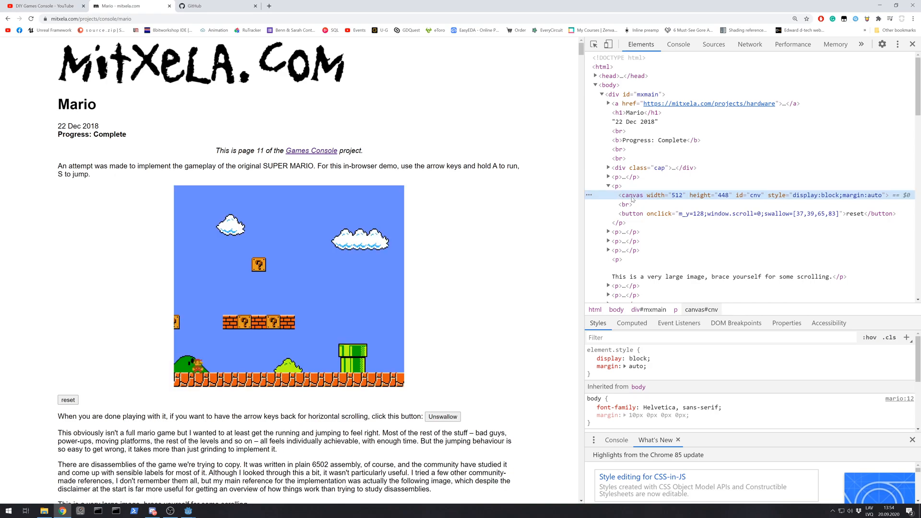
{"action": "left_click", "coordinate": [714, 44]}
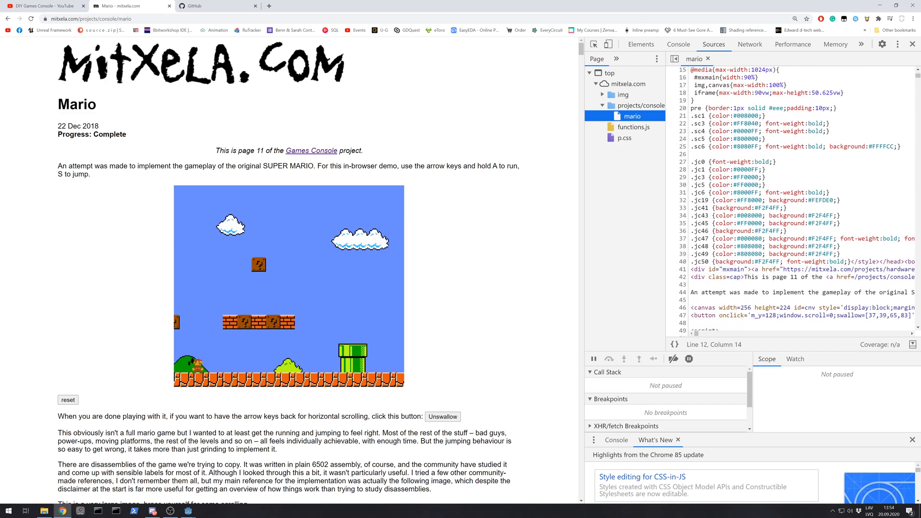
Step: Scroll the mario script down to draw() and its ground running and skidding code
{"action": "scroll", "scroll_direction": "down", "scroll_amount": 3}
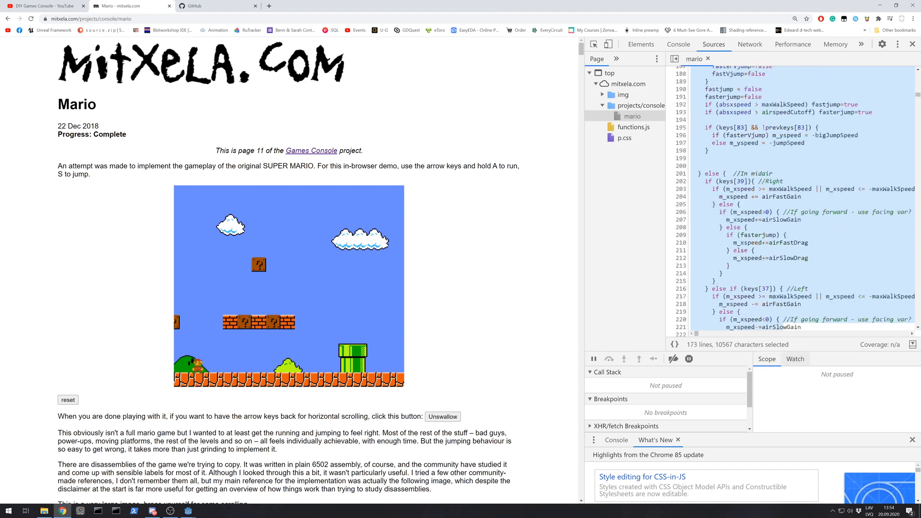
{"action": "scroll", "scroll_direction": "down", "scroll_amount": 3}
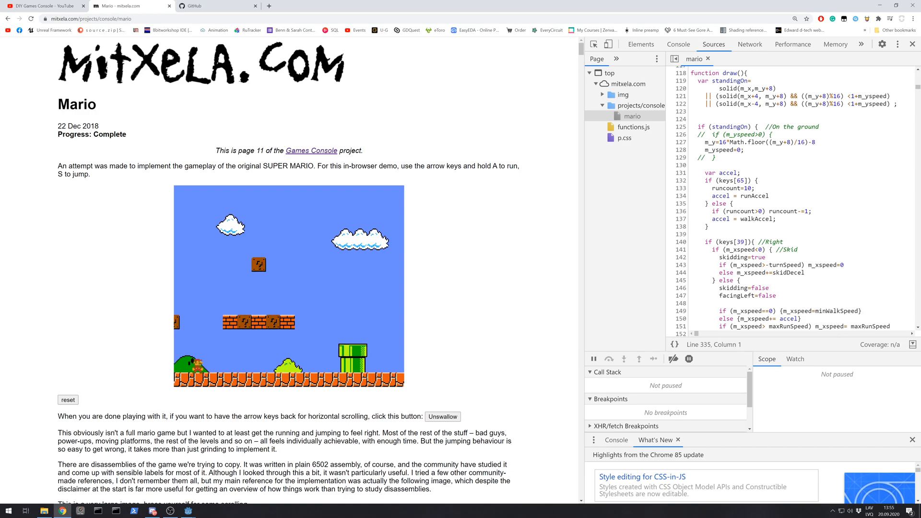
Step: Scroll to the SMB physics guide's Mario and Luigi speed tables and the script constants
{"action": "scroll", "scroll_direction": "down", "scroll_amount": 3}
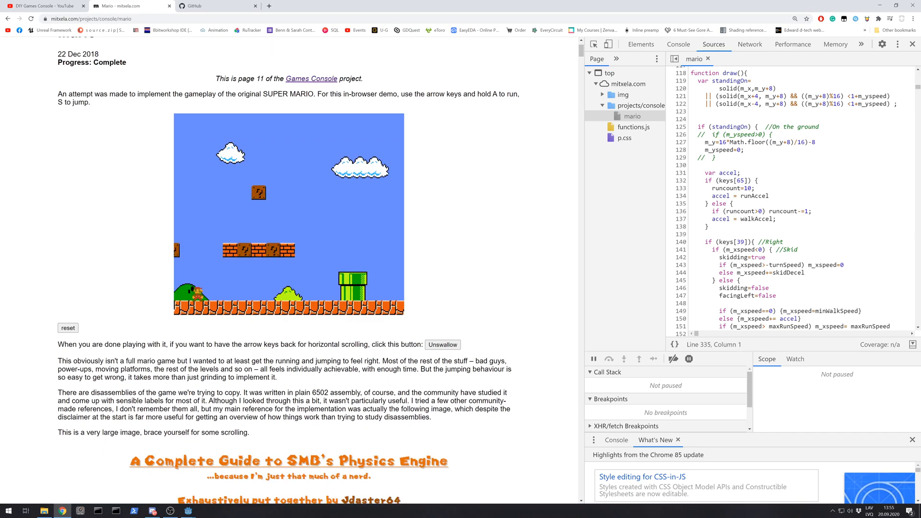
{"action": "scroll", "scroll_direction": "down", "scroll_amount": 3}
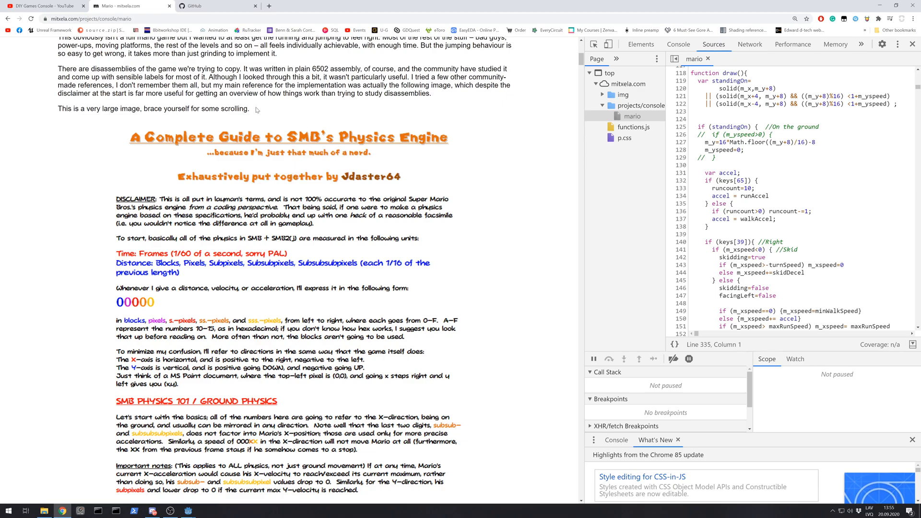
{"action": "mouse_move", "coordinate": [363, 167]}
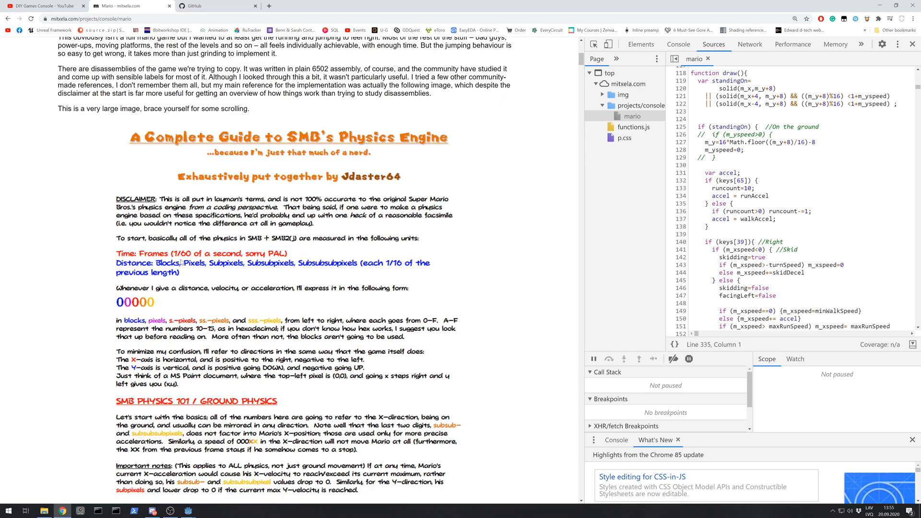
{"action": "scroll", "scroll_direction": "down", "scroll_amount": 3}
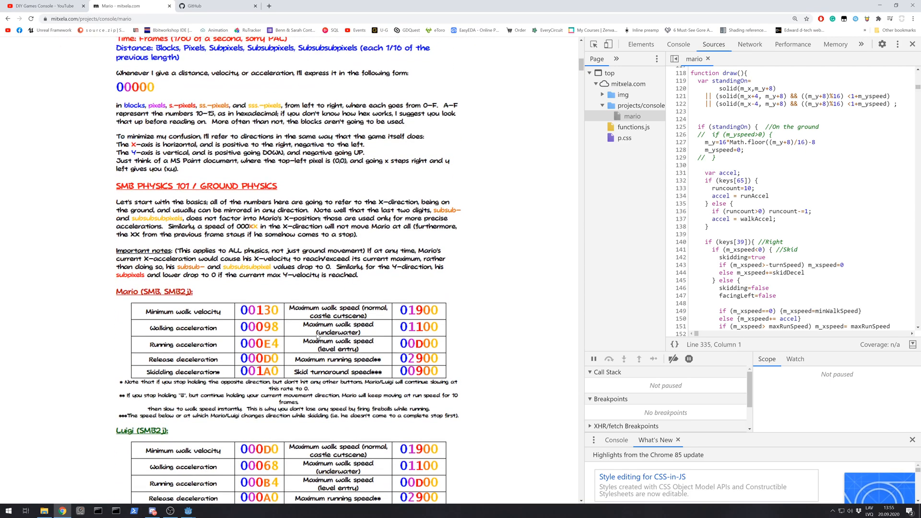
{"action": "scroll", "scroll_direction": "down", "scroll_amount": 3}
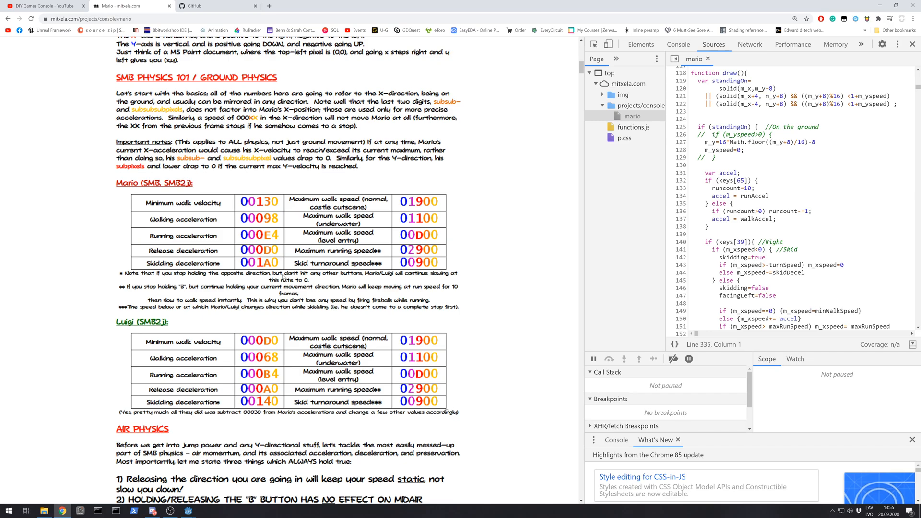
{"action": "scroll", "scroll_direction": "down", "scroll_amount": 3}
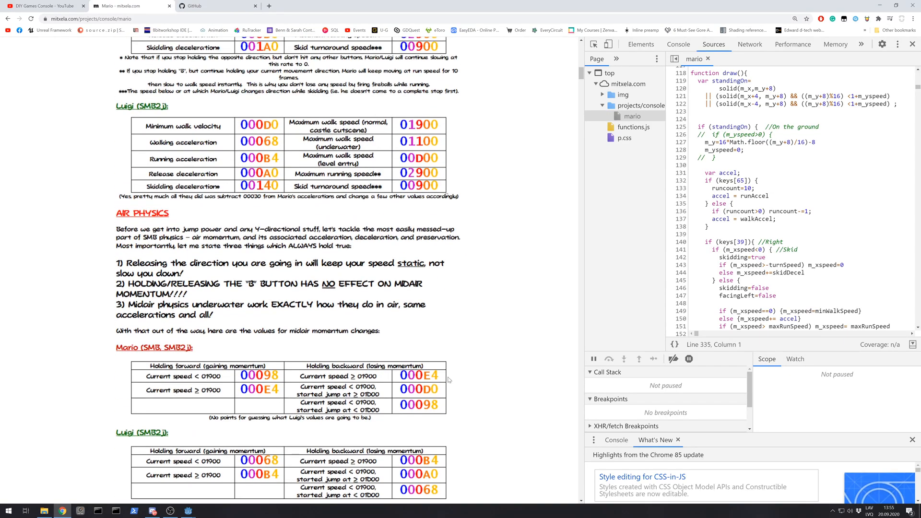
{"action": "scroll", "scroll_direction": "down", "scroll_amount": 3}
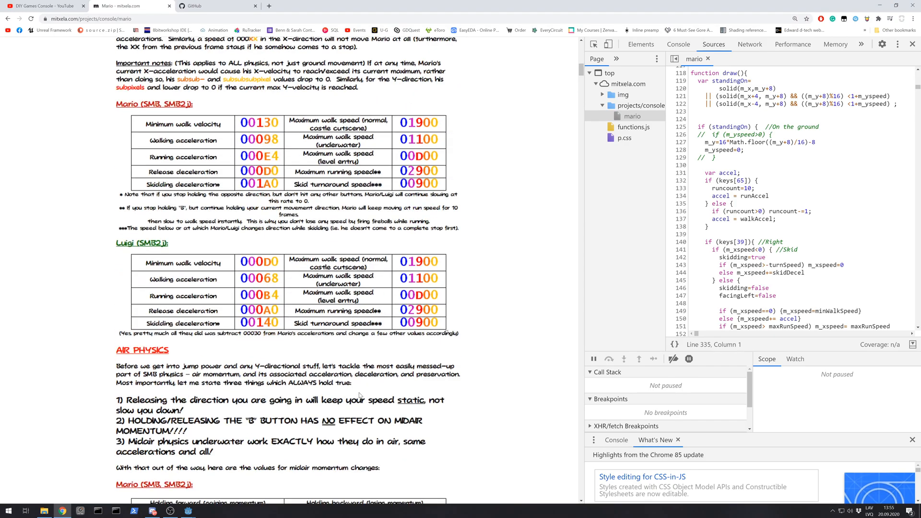
{"action": "scroll", "scroll_direction": "down", "scroll_amount": 3}
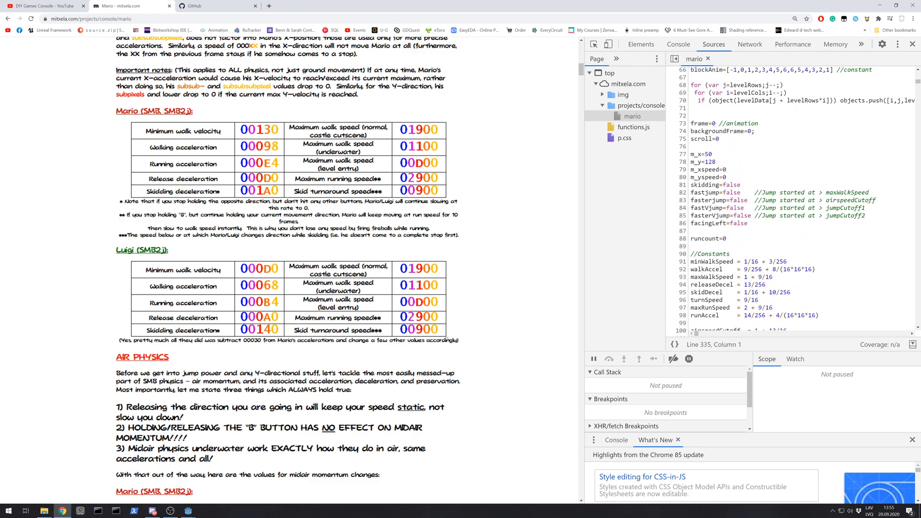
{"action": "scroll", "scroll_direction": "down", "scroll_amount": 3}
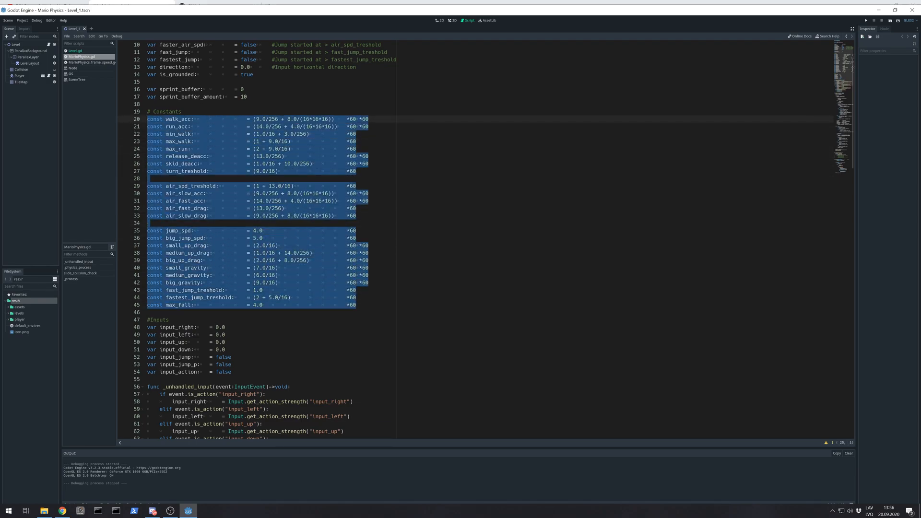
Step: Select the (9.0/16) gravity value in MarioPhysics.gd and show the MarioPhysics project folder
{"action": "scroll", "scroll_direction": "down", "scroll_amount": 3}
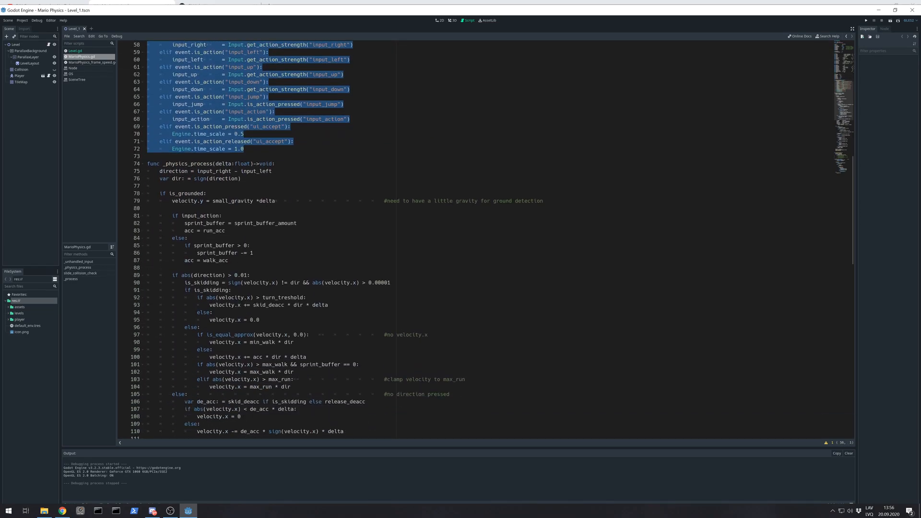
{"action": "scroll", "scroll_direction": "down", "scroll_amount": 3}
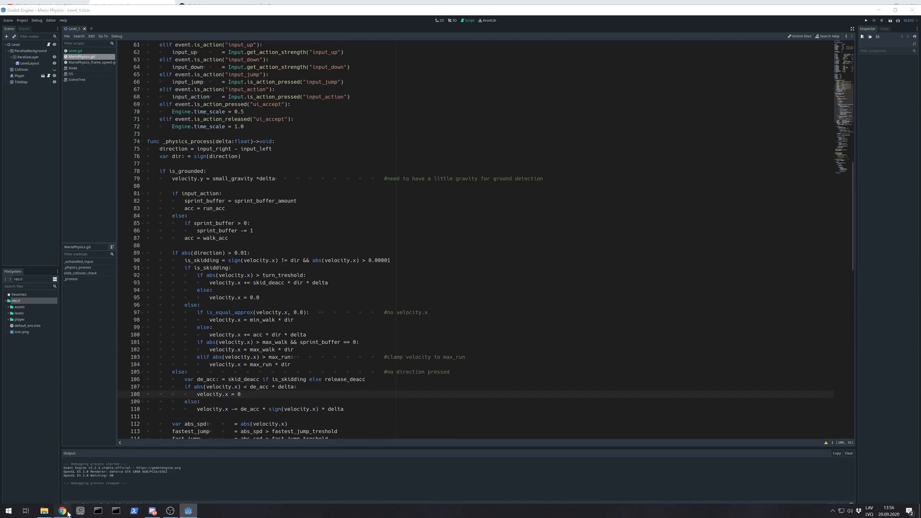
{"action": "left_click", "coordinate": [62, 510]}
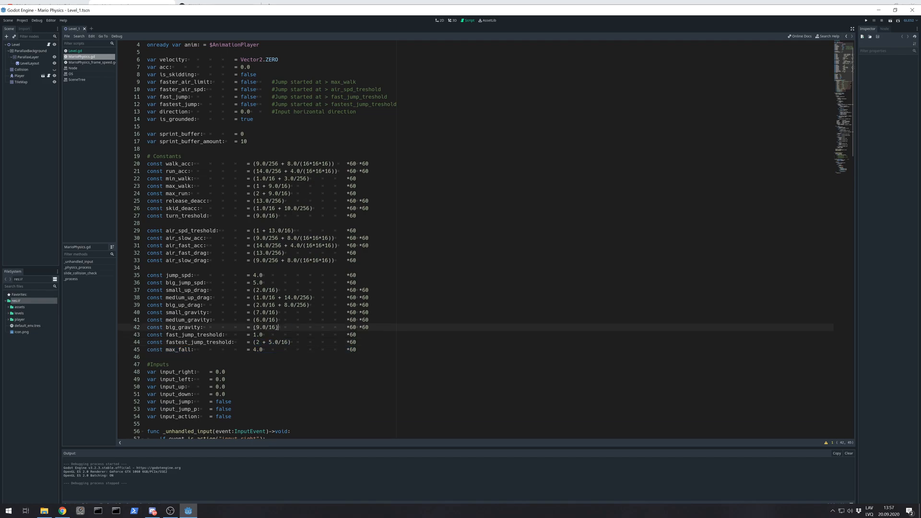
{"action": "double_click", "coordinate": [265, 327]}
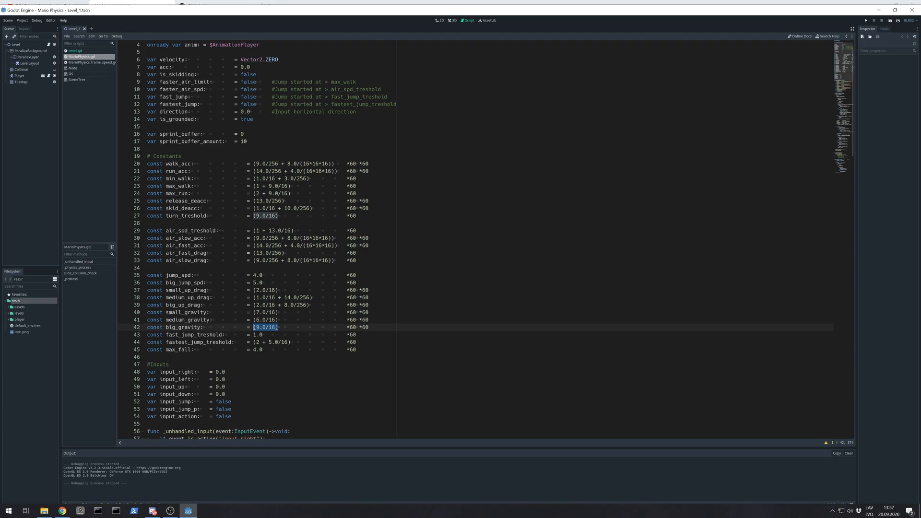
{"action": "scroll", "scroll_direction": "down", "scroll_amount": 3}
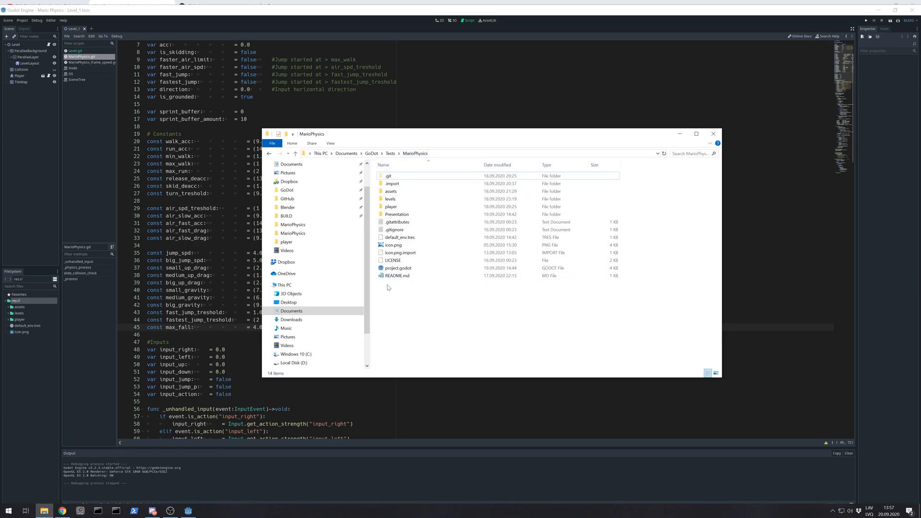
Step: Open the px/sec vs px/frame demo project and run its Level scene
{"action": "left_click", "coordinate": [398, 267]}
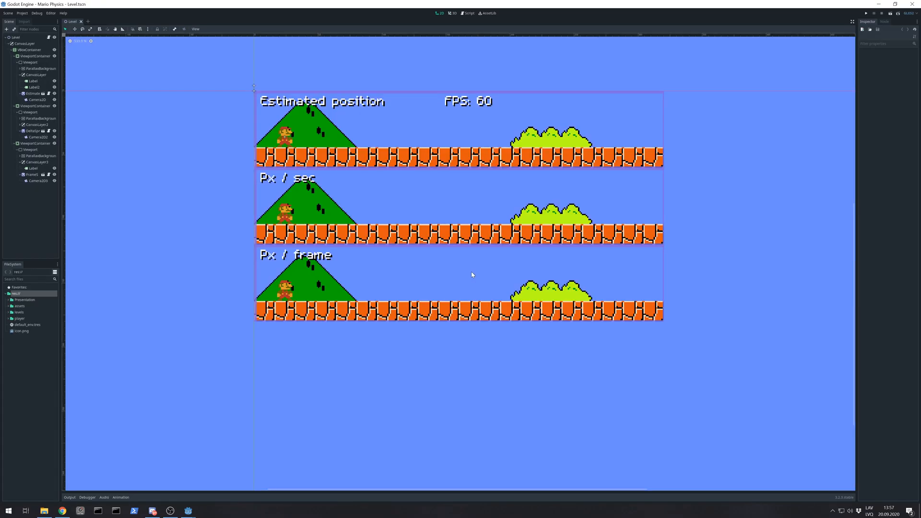
{"action": "left_click", "coordinate": [865, 13]}
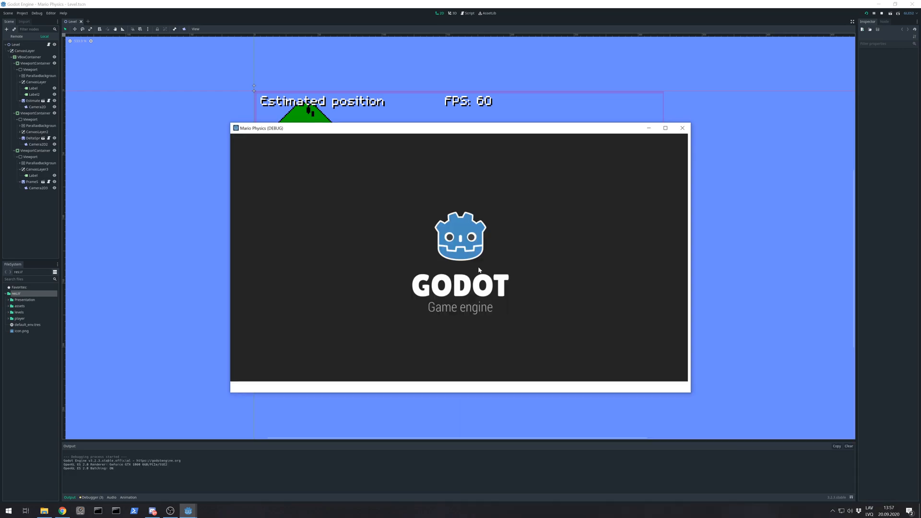
Step: Play the demo window comparing px/sec and px/frame Mario movement, then close the editor
{"action": "left_click", "coordinate": [665, 128]}
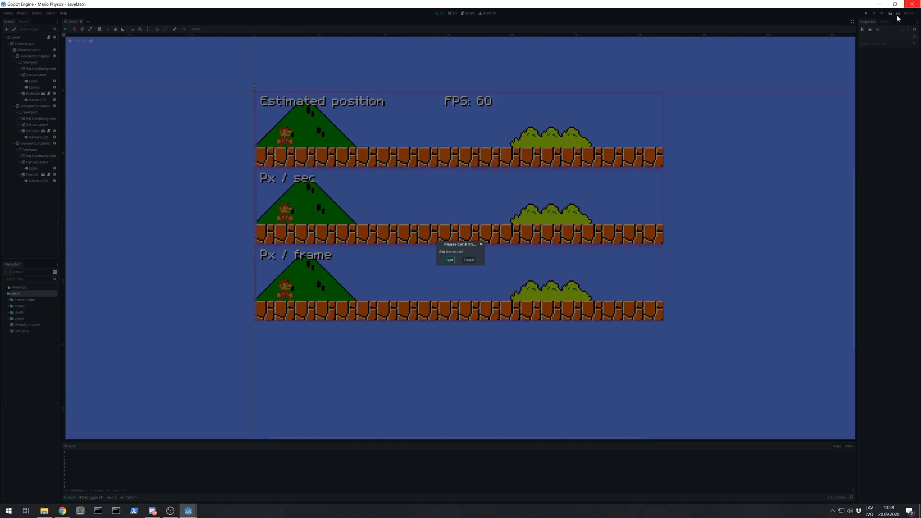
Step: Quit the demo editor to return to the MarioPhysics.gd script
{"action": "left_click", "coordinate": [449, 260]}
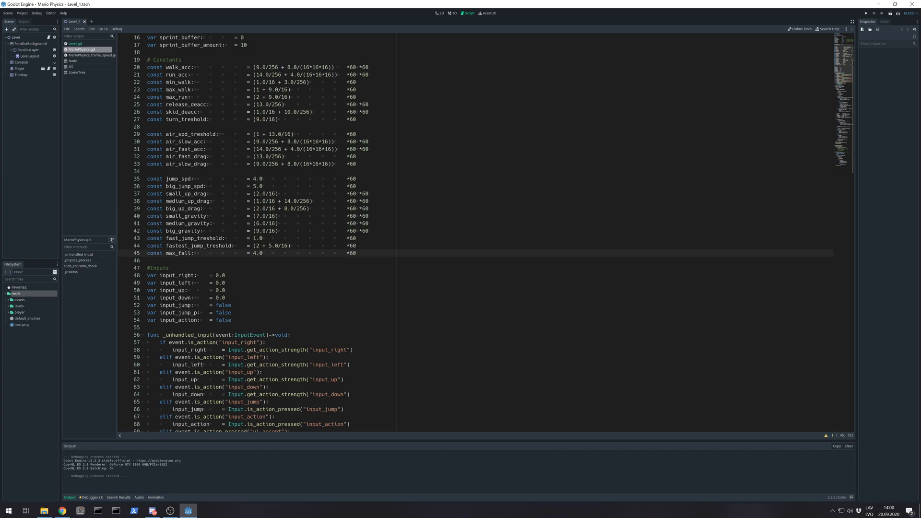
{"action": "left_click", "coordinate": [356, 68]}
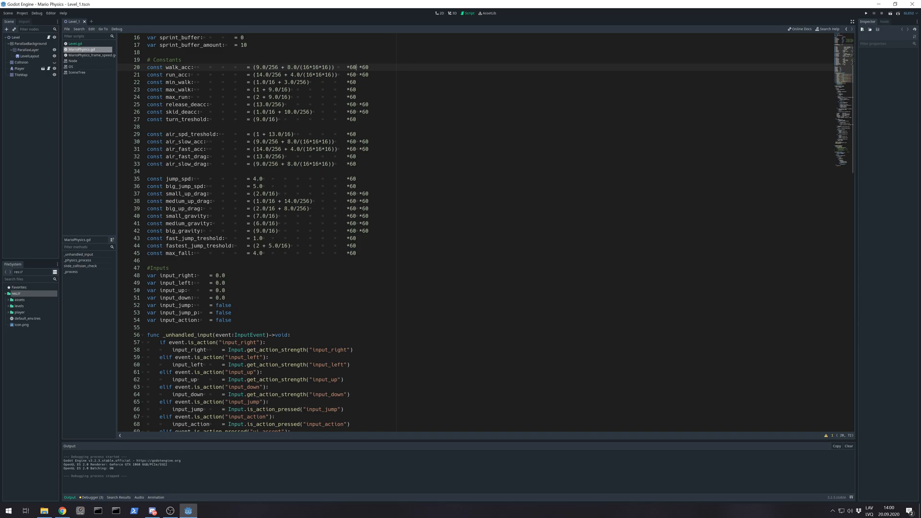
{"action": "double_click", "coordinate": [292, 68]}
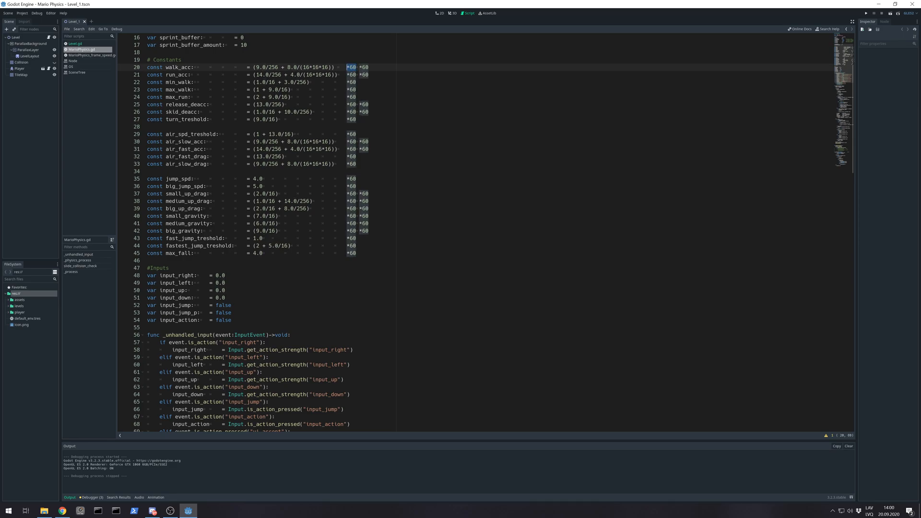
{"action": "scroll", "scroll_direction": "down", "scroll_amount": 3}
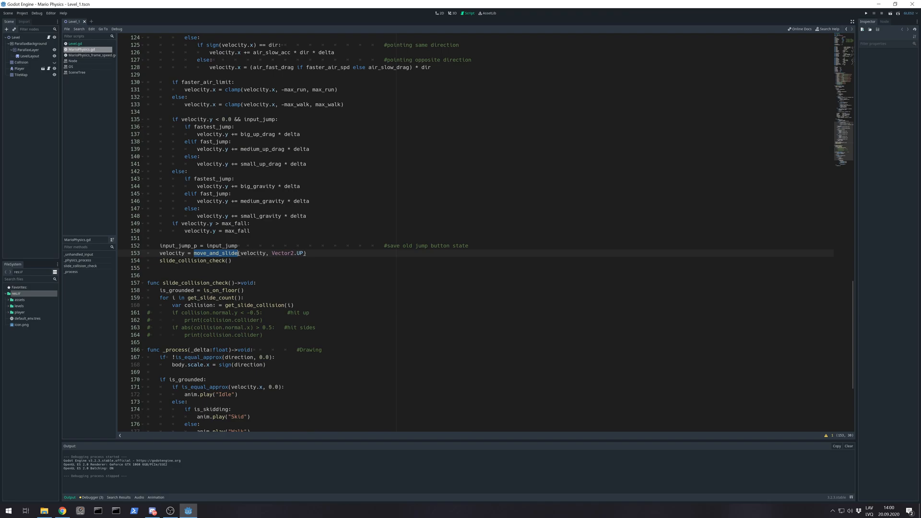
{"action": "double_click", "coordinate": [251, 253]}
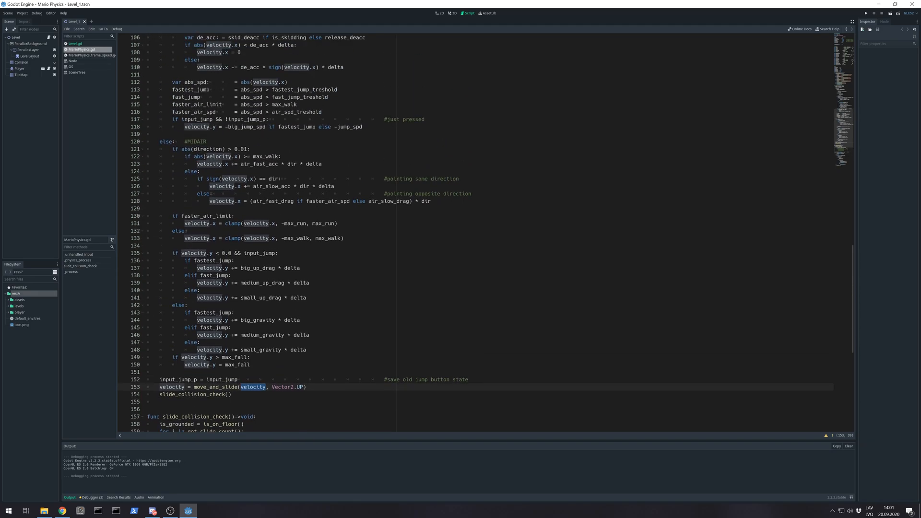
{"action": "scroll", "scroll_direction": "down", "scroll_amount": 3}
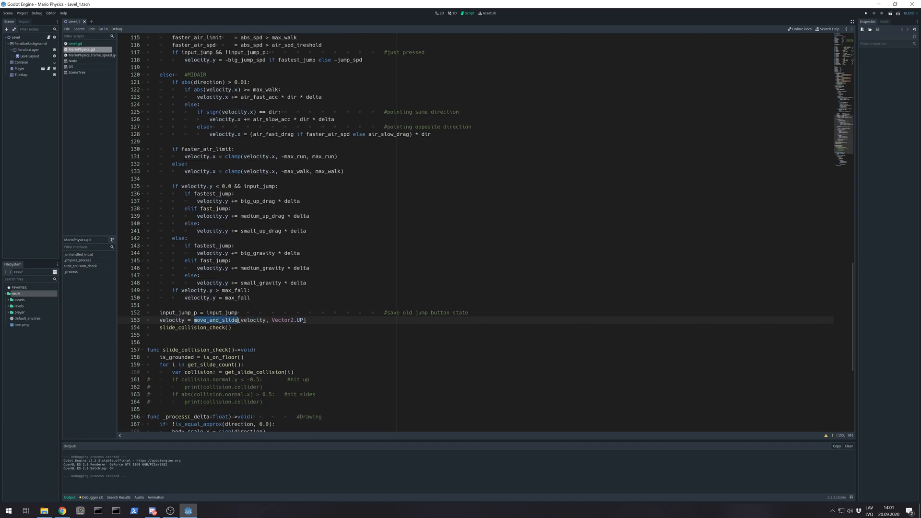
{"action": "double_click", "coordinate": [253, 320]}
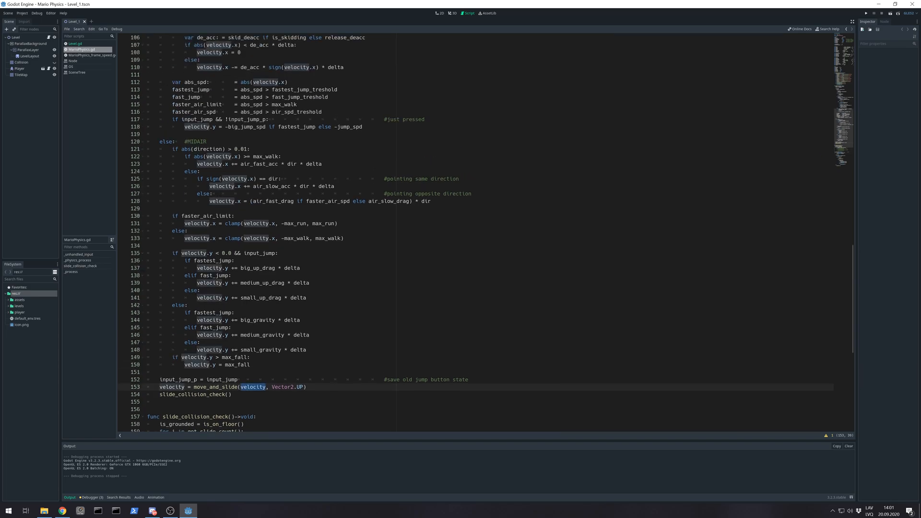
{"action": "scroll", "scroll_direction": "up", "scroll_amount": 3}
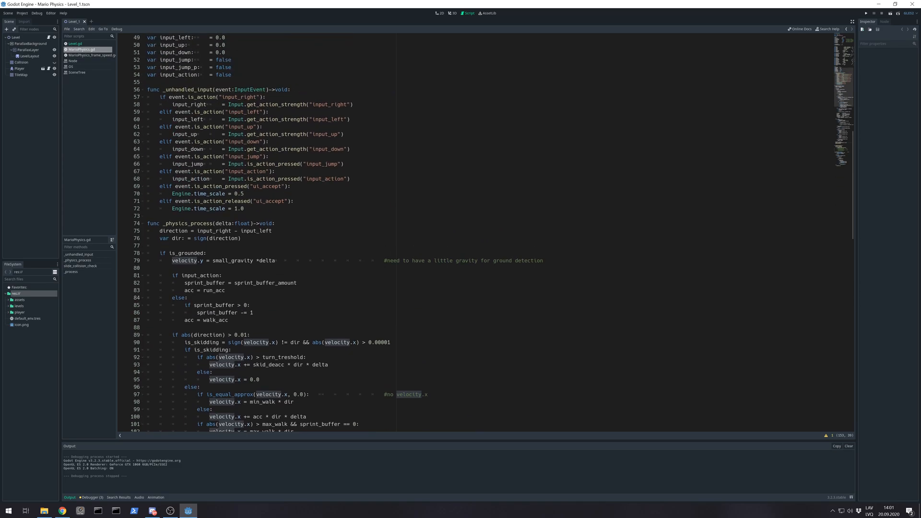
{"action": "scroll", "scroll_direction": "down", "scroll_amount": 3}
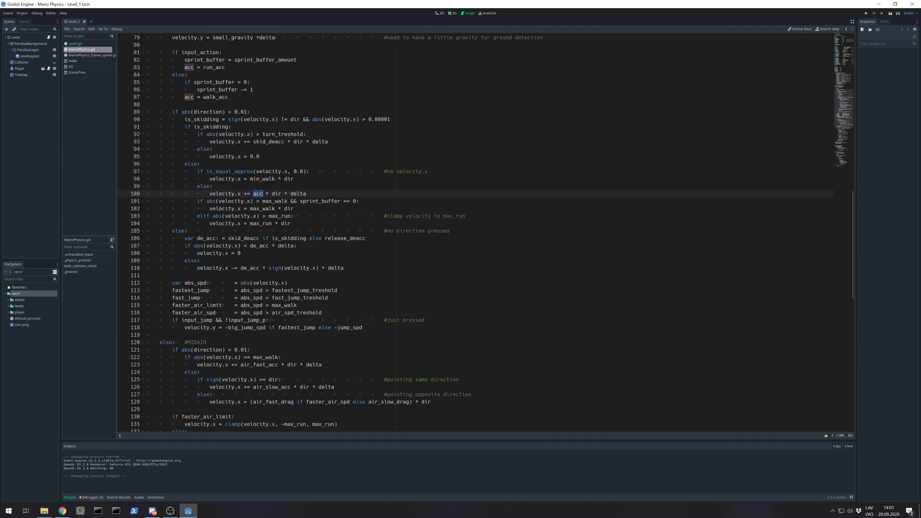
{"action": "double_click", "coordinate": [298, 194]}
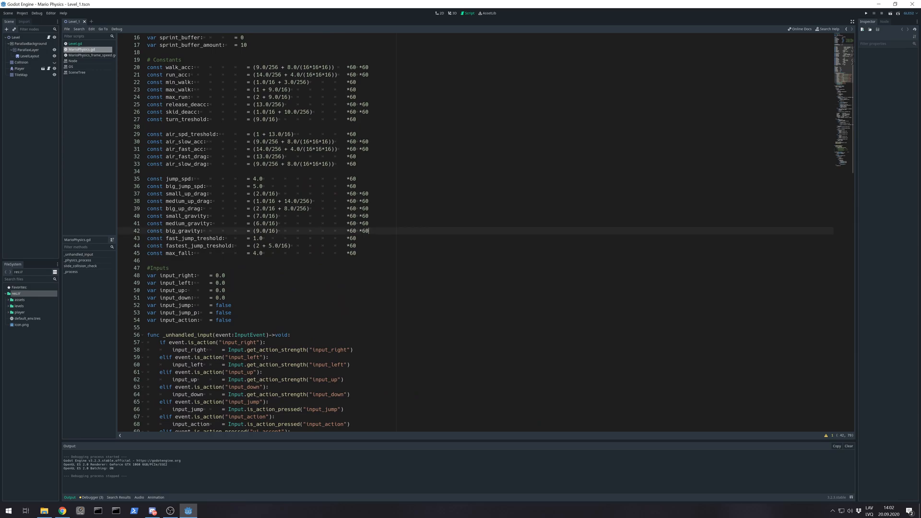
{"action": "double_click", "coordinate": [359, 231]}
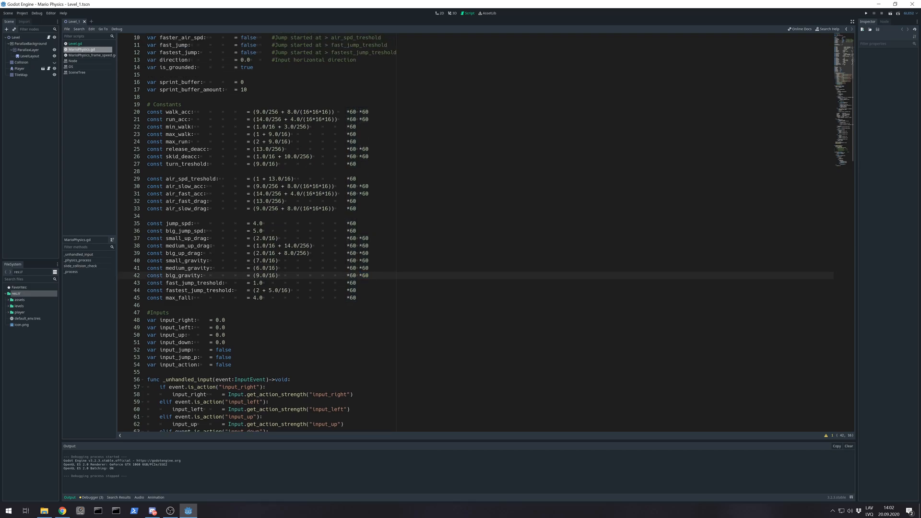
{"action": "left_click", "coordinate": [189, 149]}
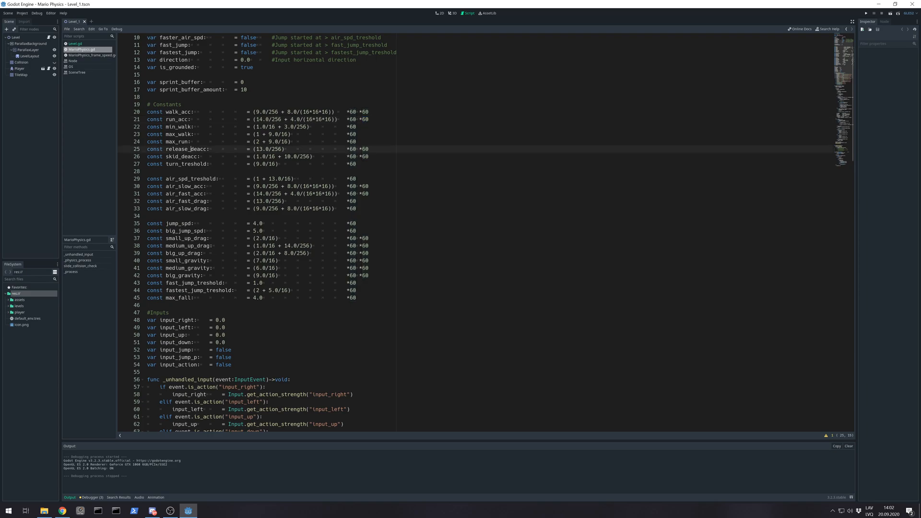
{"action": "left_click", "coordinate": [364, 156]}
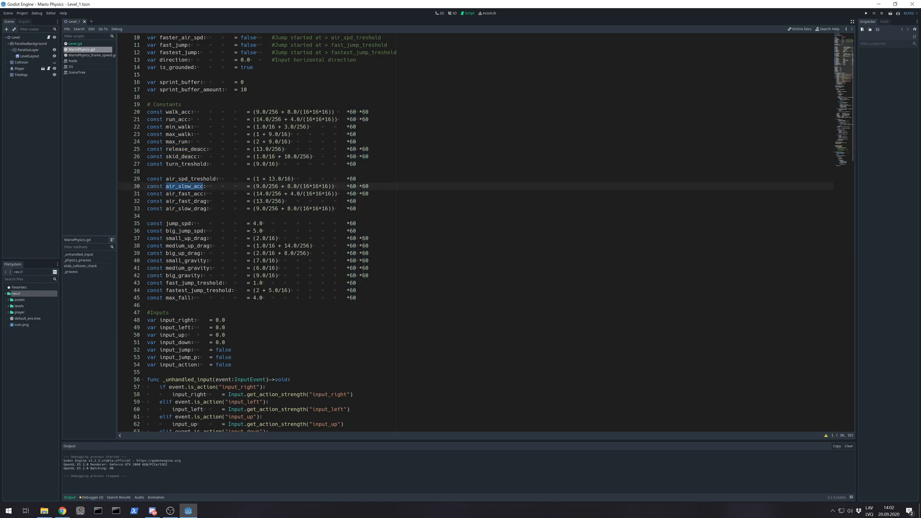
{"action": "scroll", "scroll_direction": "down", "scroll_amount": 3}
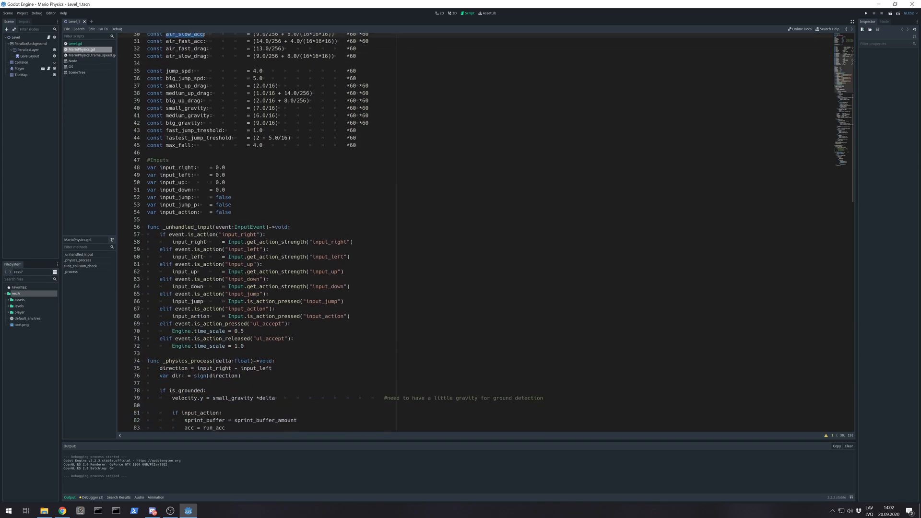
{"action": "scroll", "scroll_direction": "down", "scroll_amount": 3}
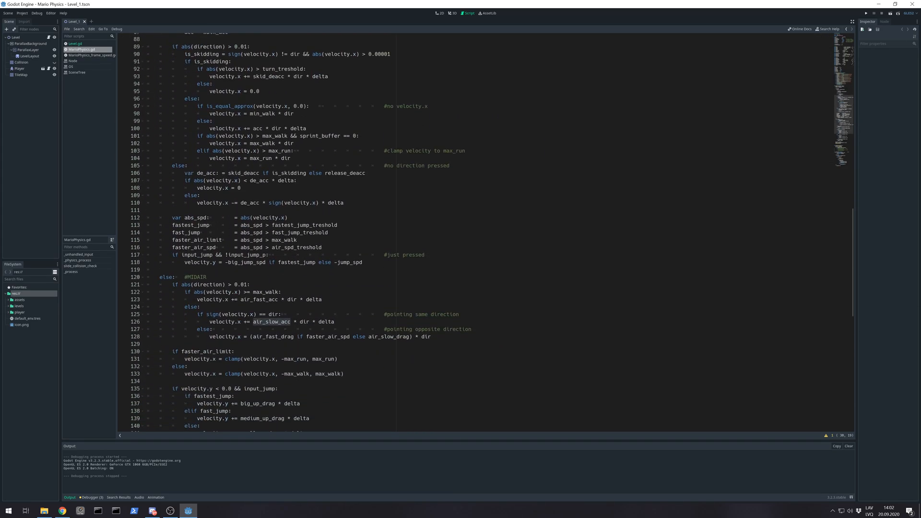